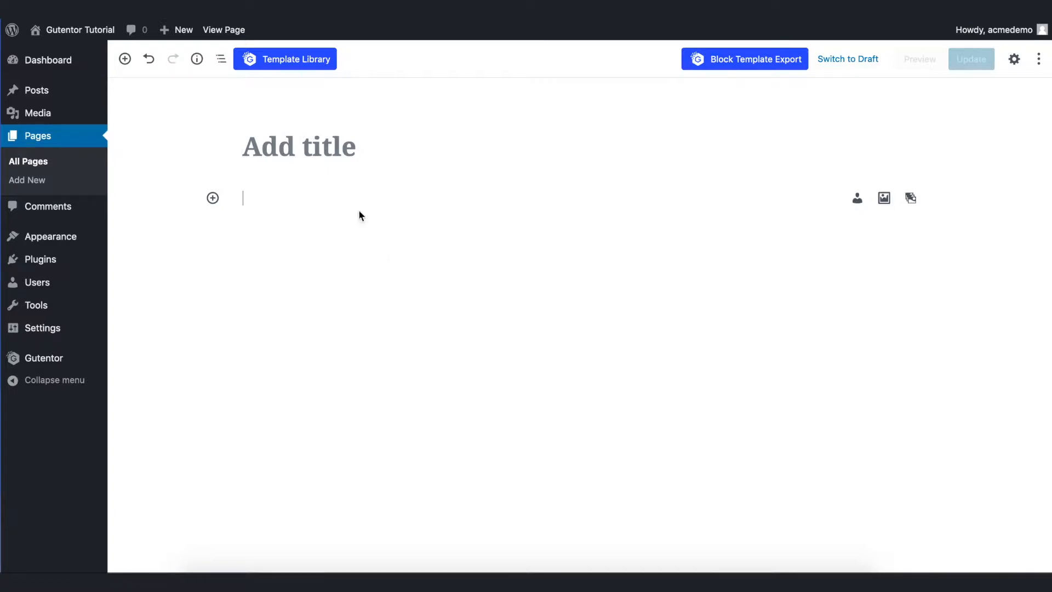
Title the page 'Progress bar' and insert the circular Progress Bar template from the Template Library.
type("Progress bar")
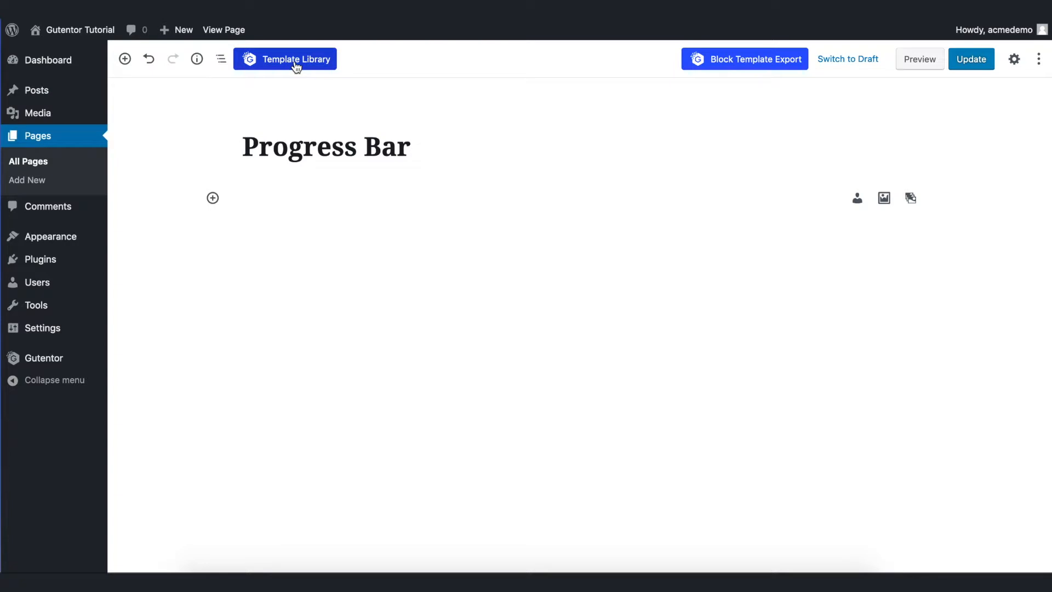
left_click(294, 60)
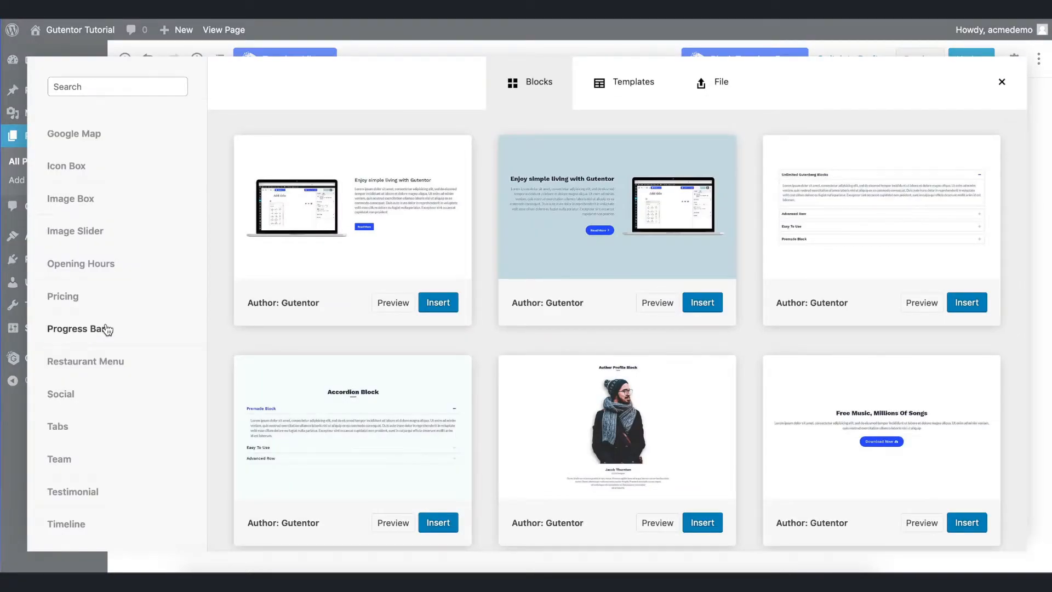
left_click(75, 329)
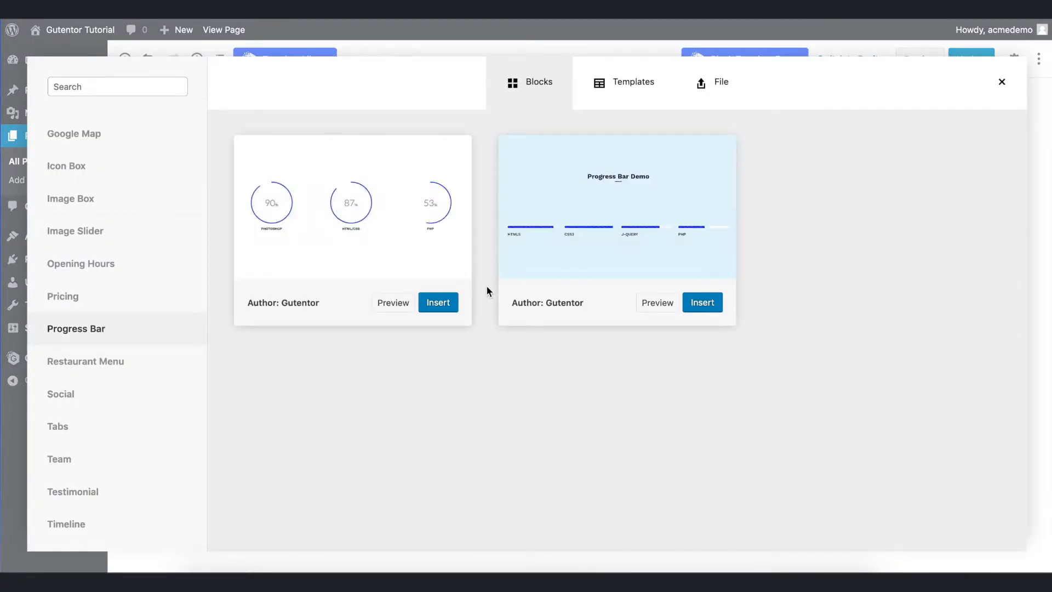
left_click(438, 302)
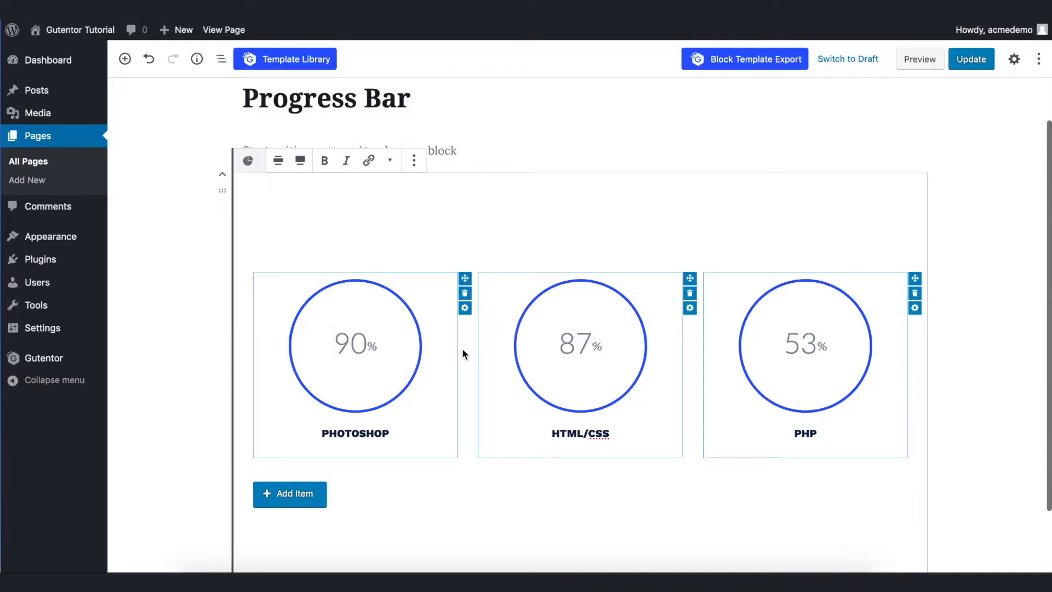
Update the page, view it live, and return to the editor.
left_click(970, 59)
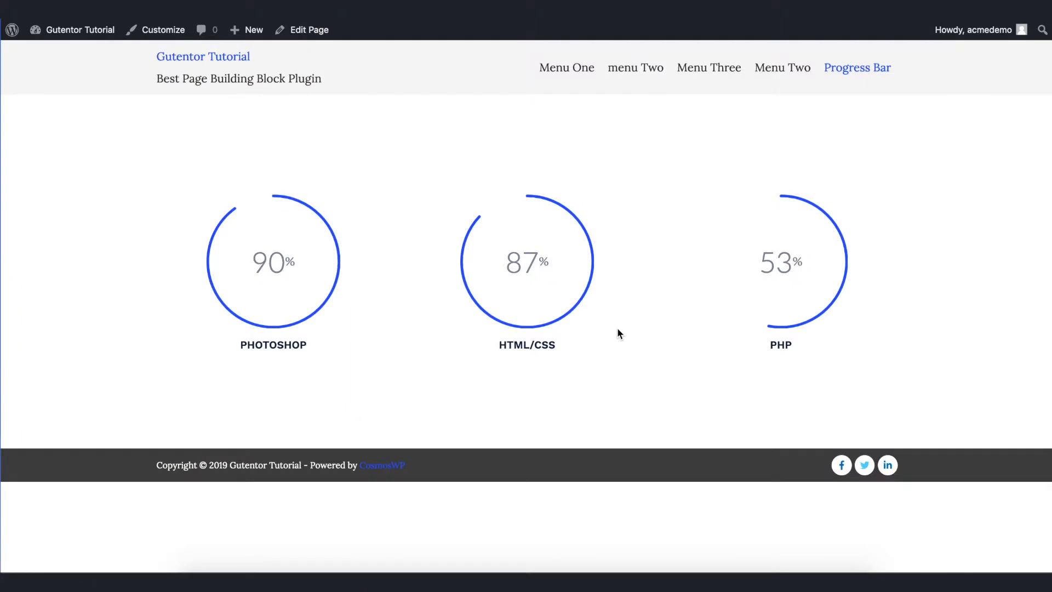
mouse_move(594, 271)
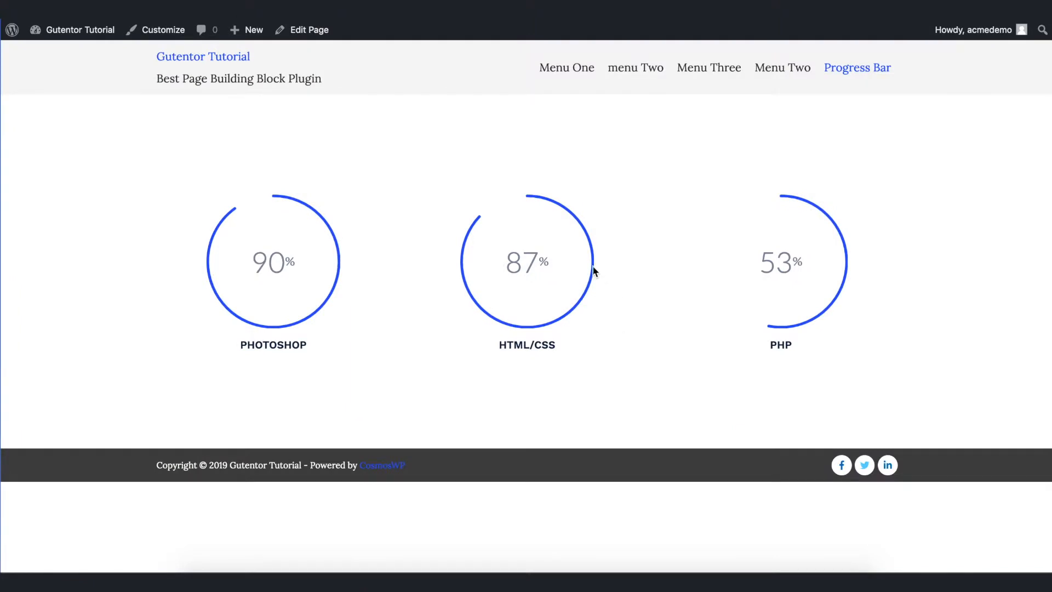
left_click(302, 29)
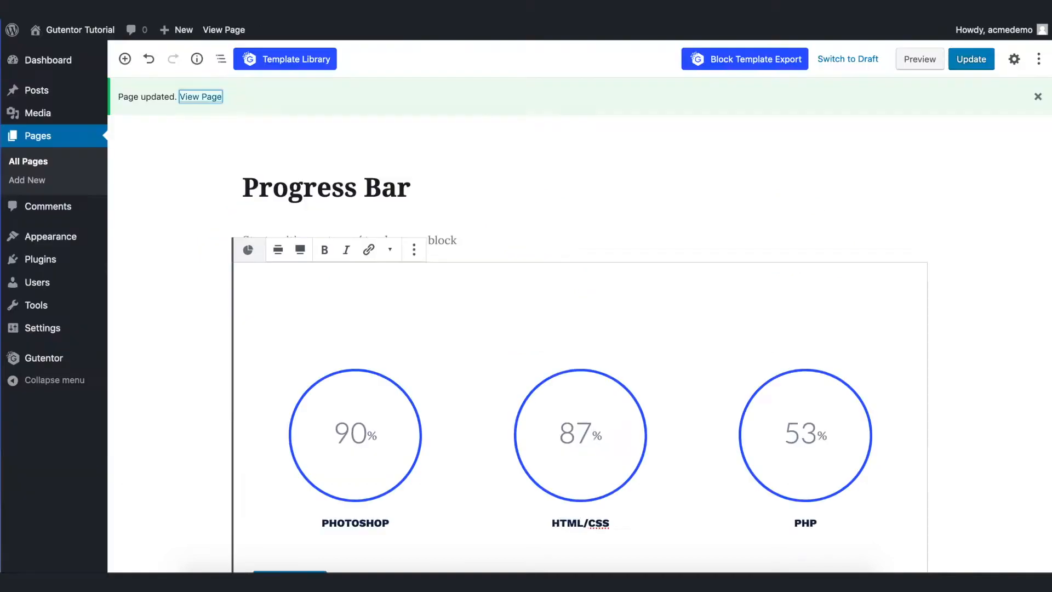
Enable the block title 'Our Expertise' and add a fourth progress bar item.
left_click(1015, 59)
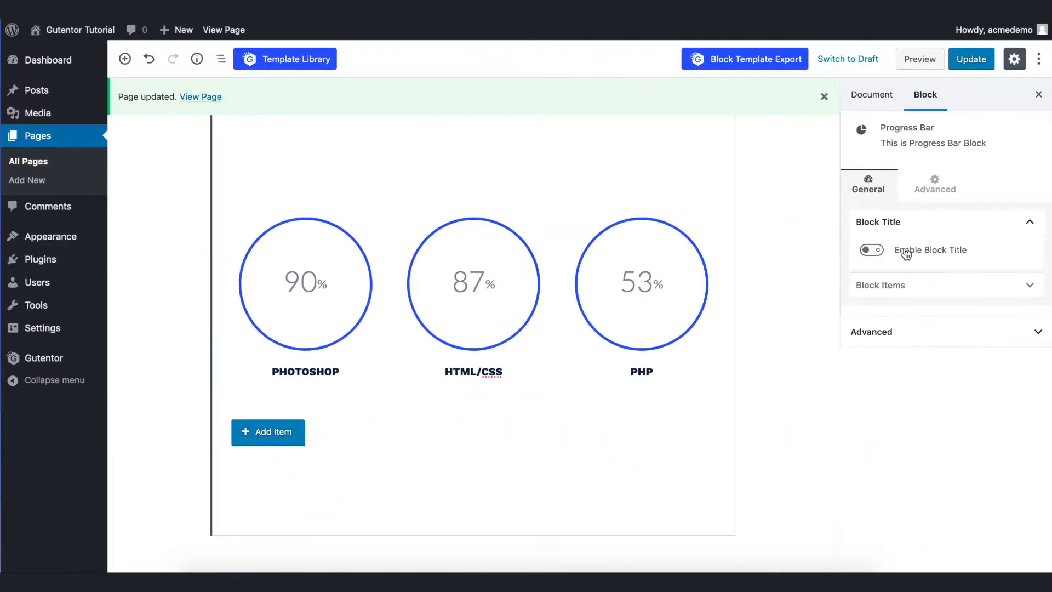
left_click(871, 250)
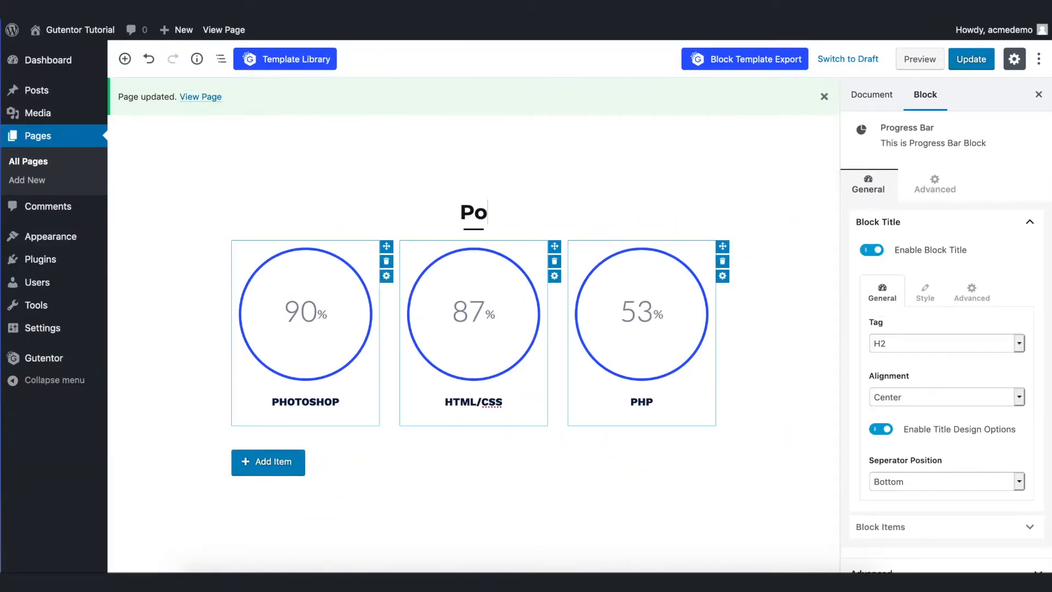
type("Our Expertise")
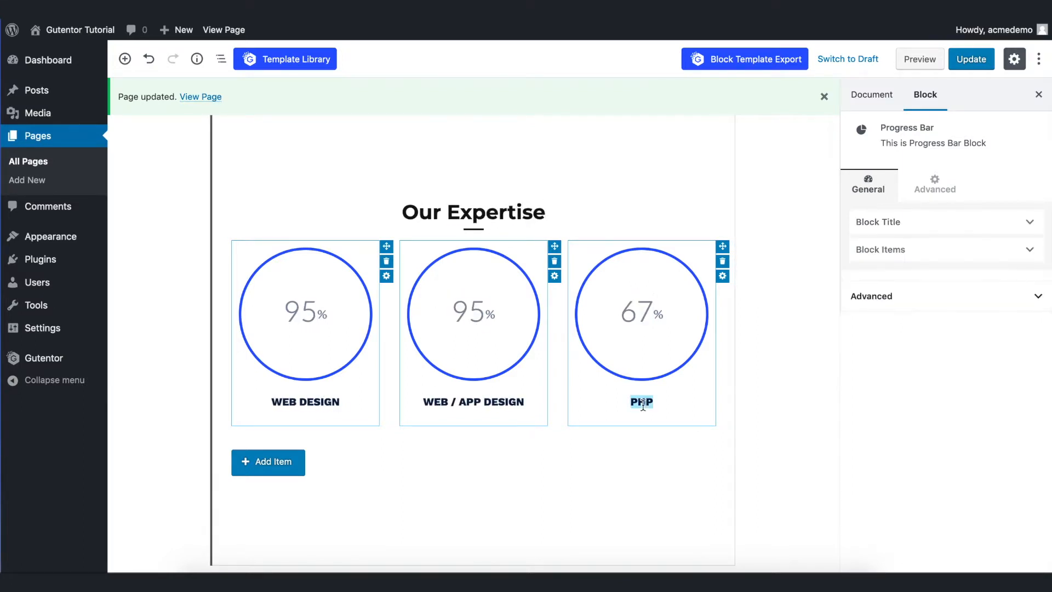
left_click(267, 461)
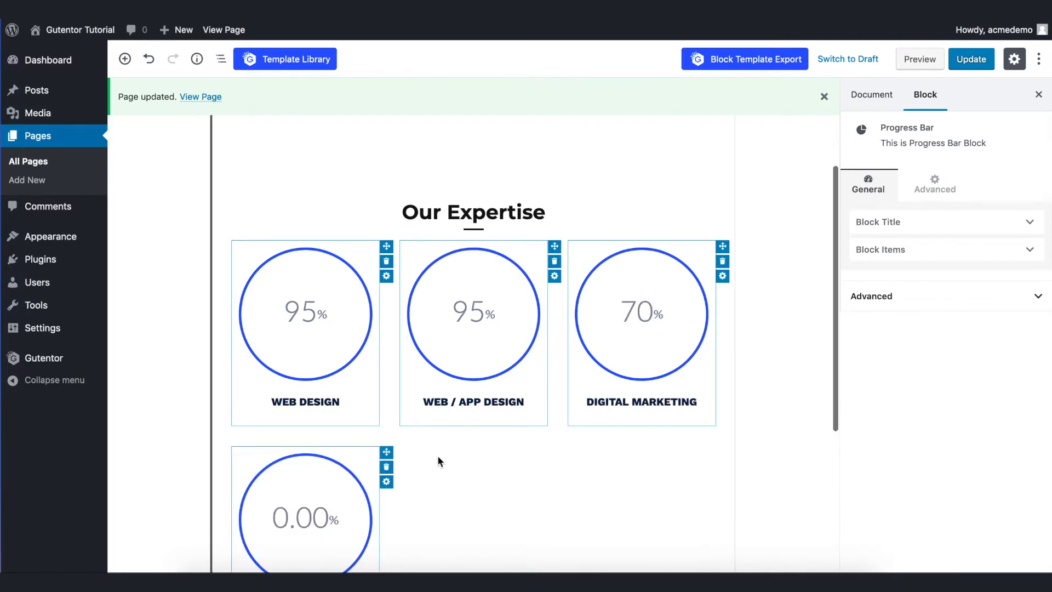
scroll("down", 3)
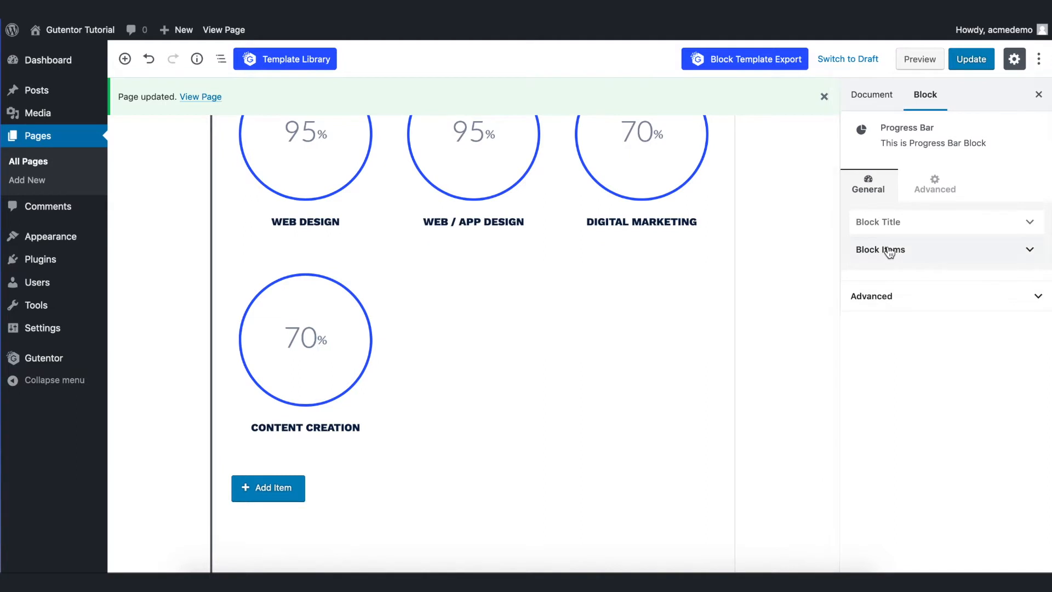
Lay the items out in 4 columns and test the description and button toggles.
left_click(880, 250)
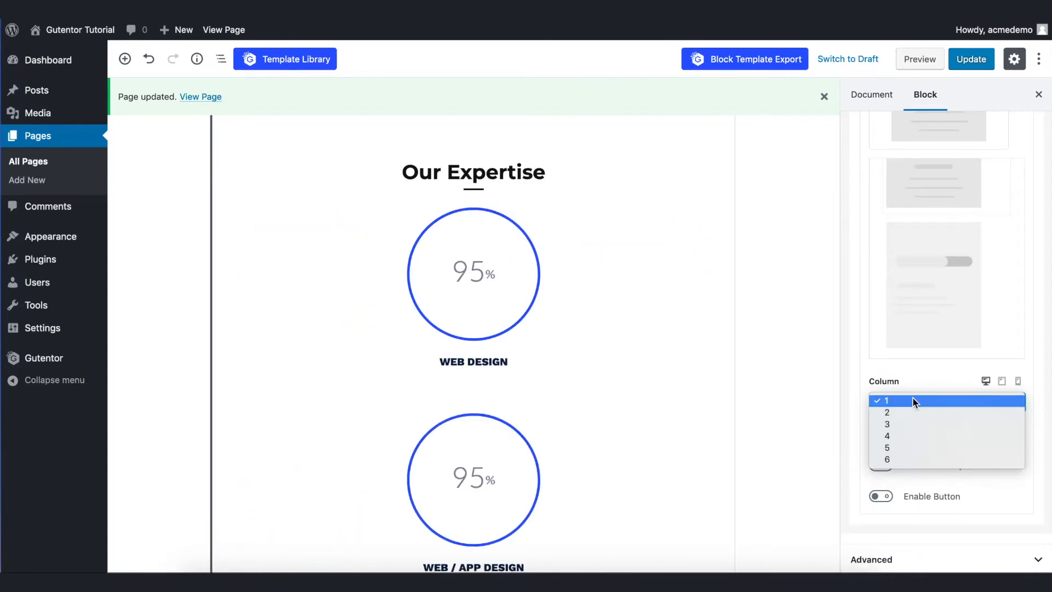
left_click(887, 435)
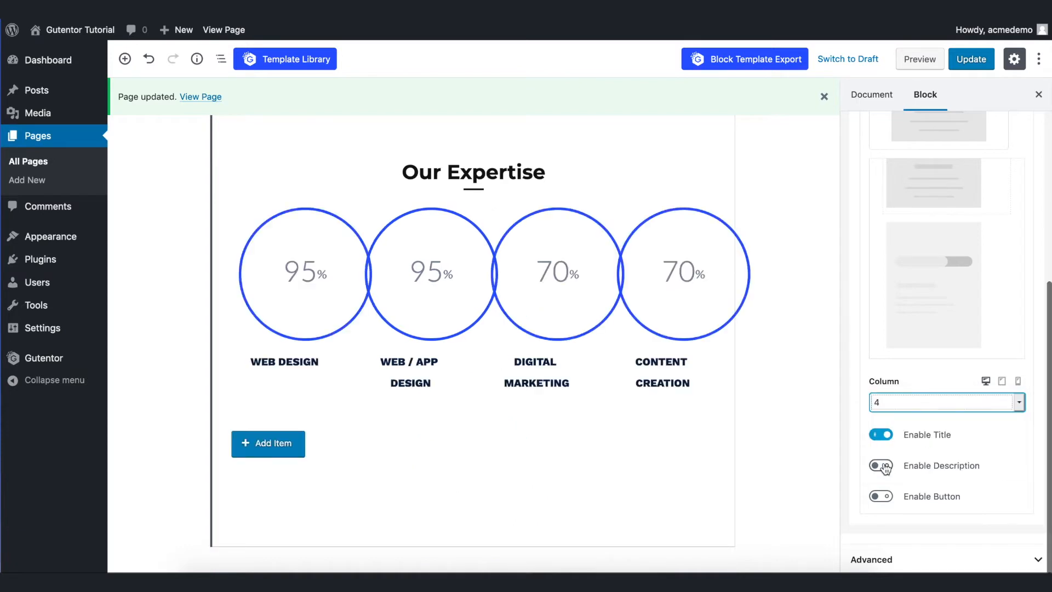
left_click(880, 496)
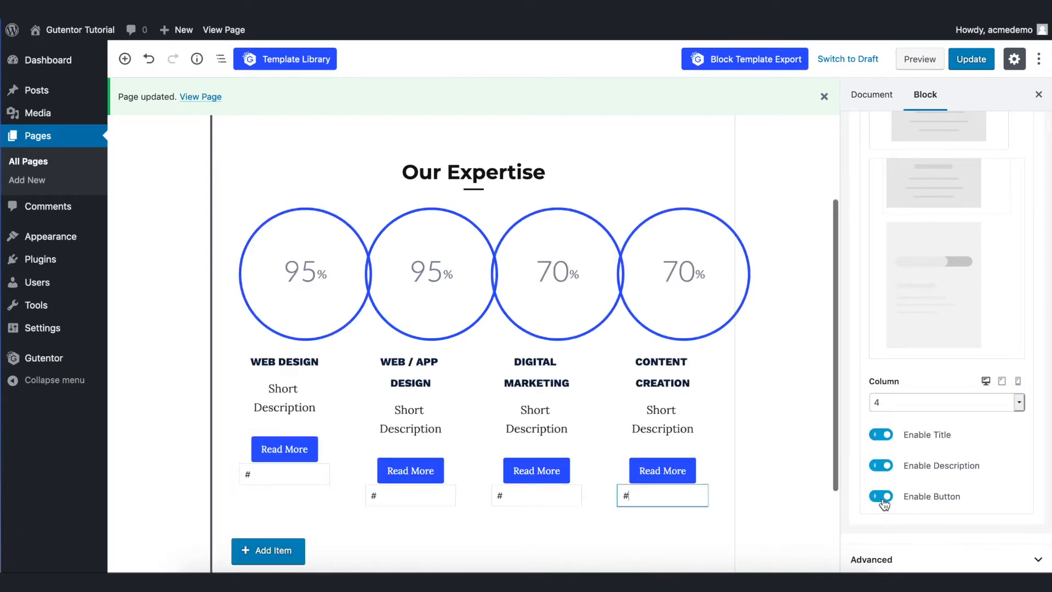
left_click(881, 497)
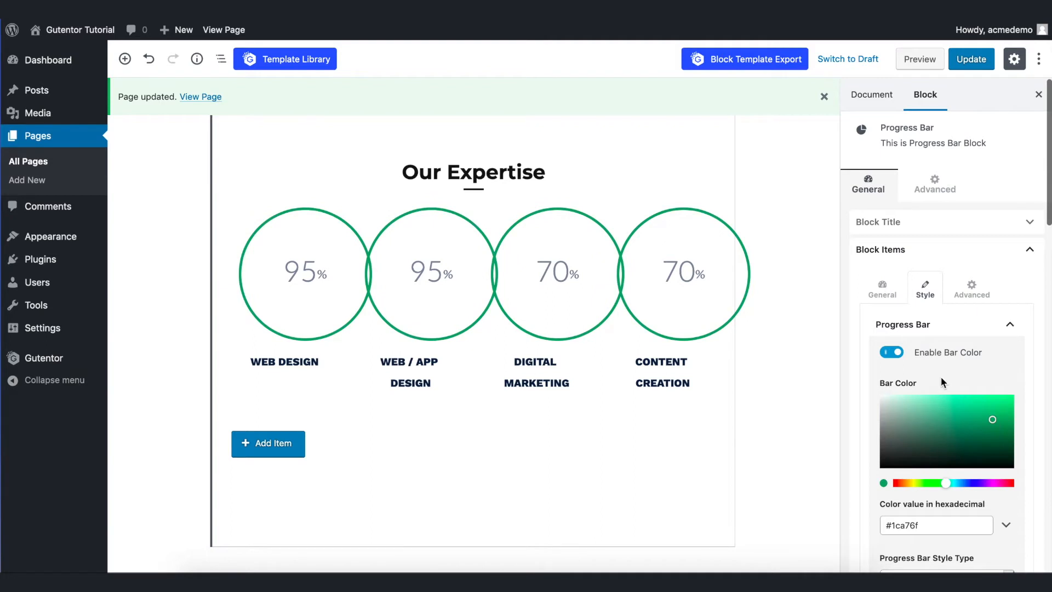
Set a lighter green bar colour, update the page and view it live.
left_click(962, 408)
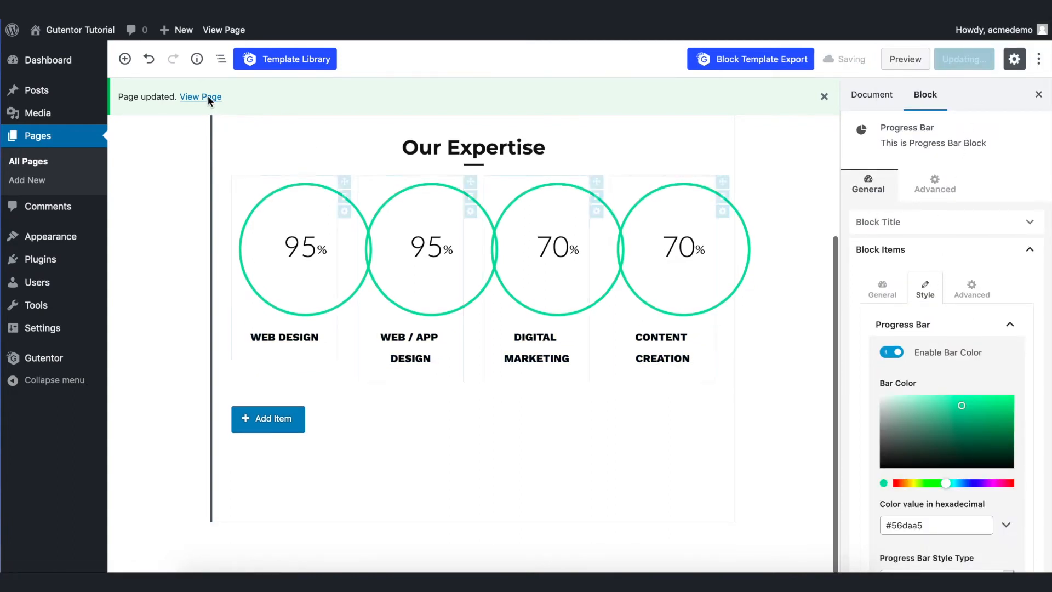
left_click(199, 97)
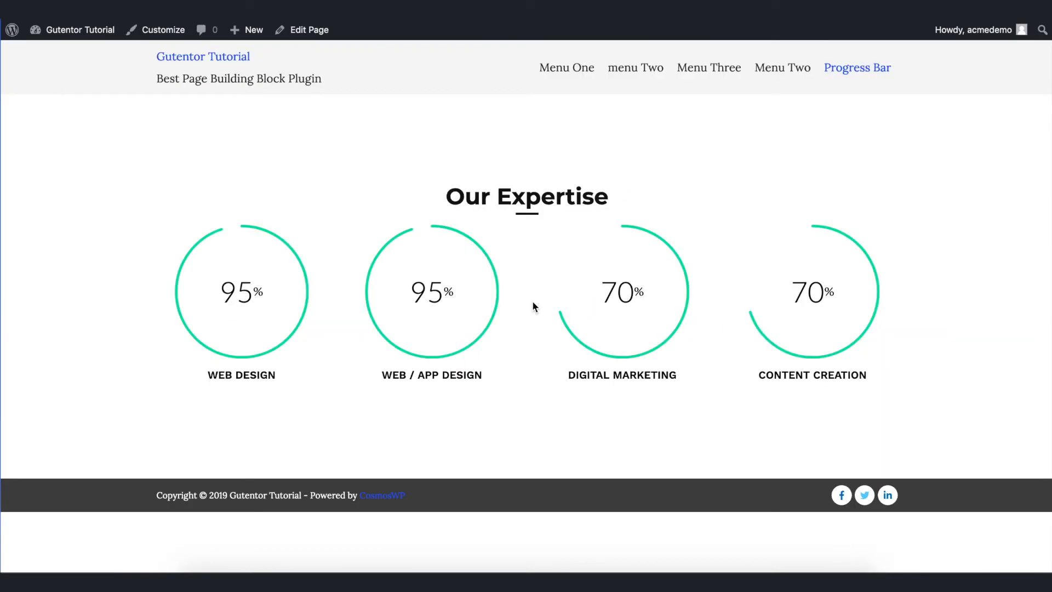